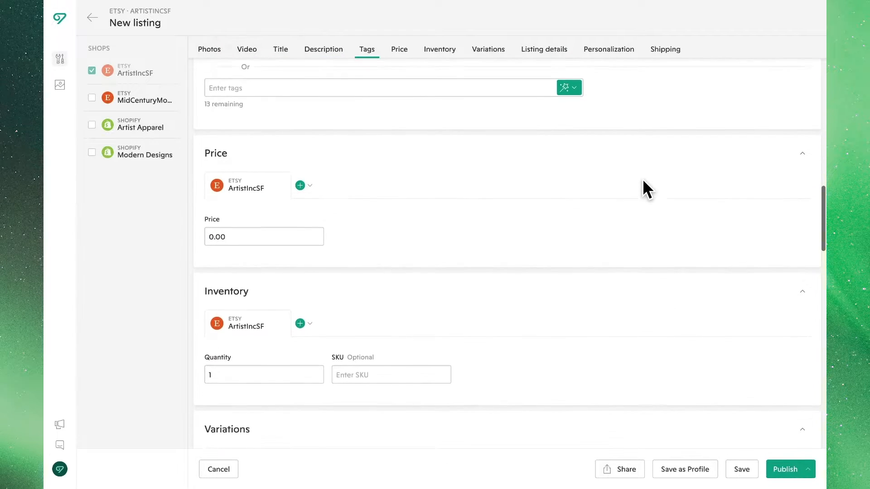
Jump to the Video section, then back to Photos at the top of the ArtistIncSF listing form
click(246, 49)
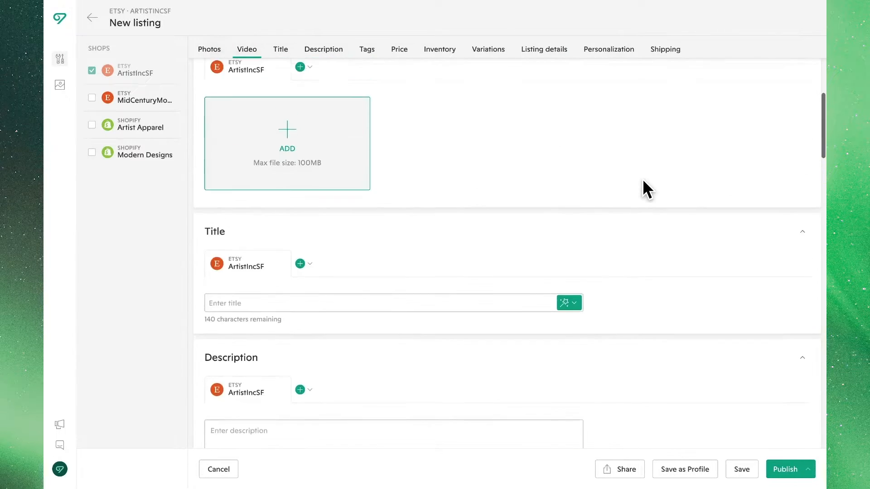
click(210, 49)
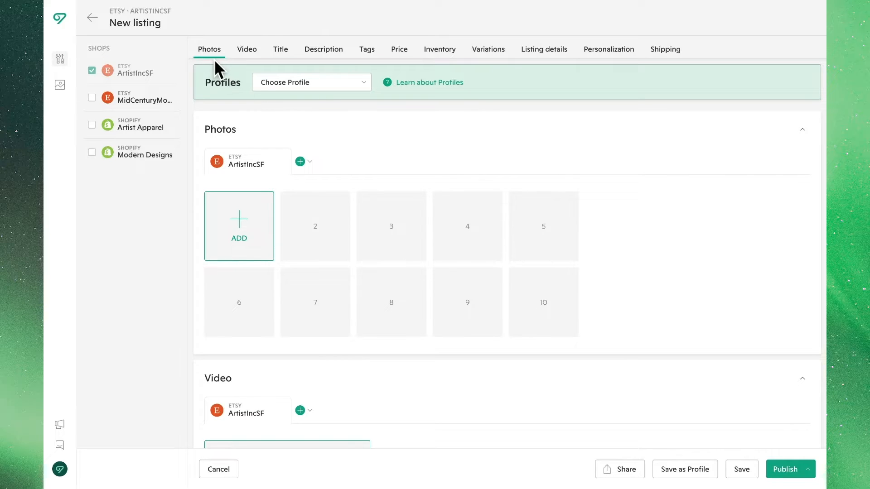
mouse_move(487, 78)
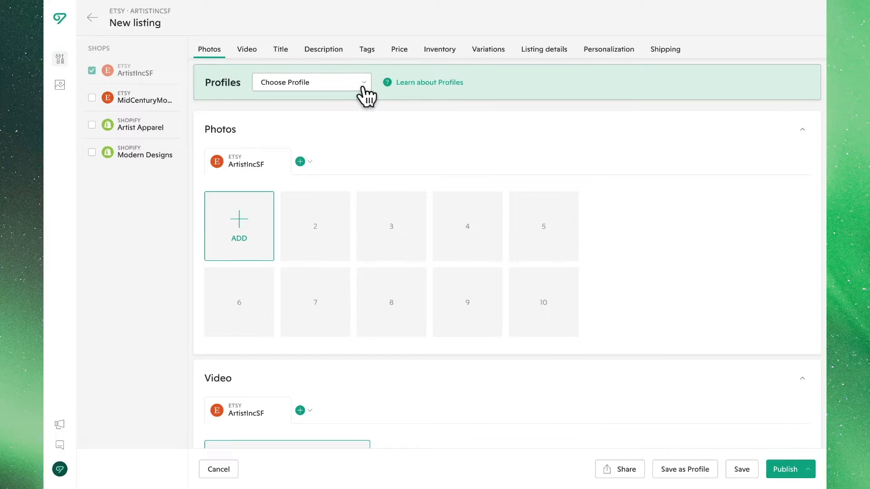
Apply the Mugs + Thermoses profile and add the Artist Apparel shop to the listing
click(311, 82)
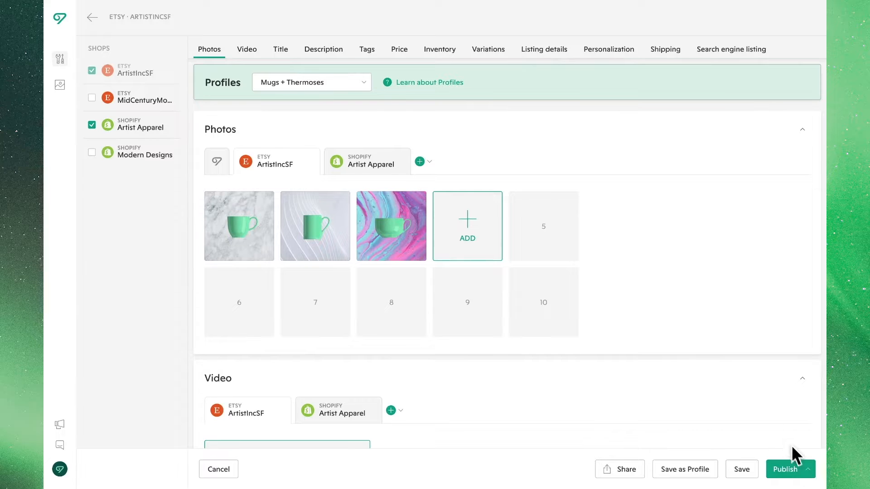
Preview the Draft/Active publish options, then cancel and discard the unsynced mug listing
click(784, 469)
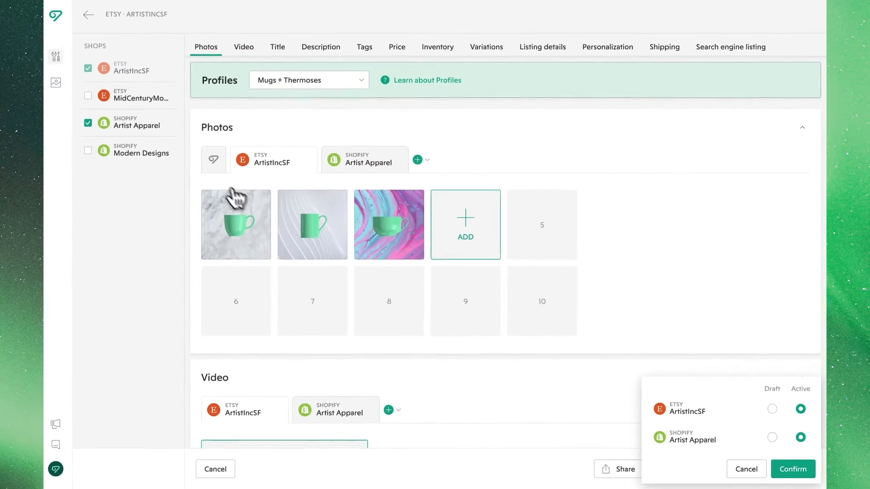
click(88, 15)
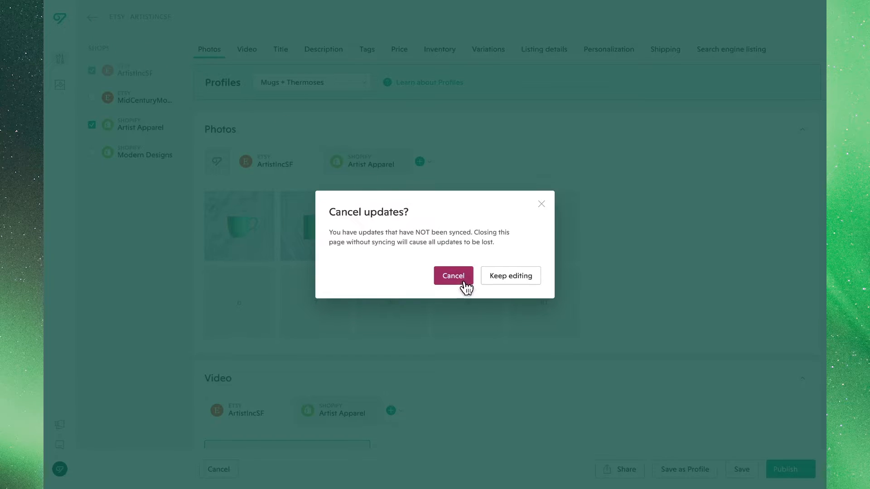
click(453, 275)
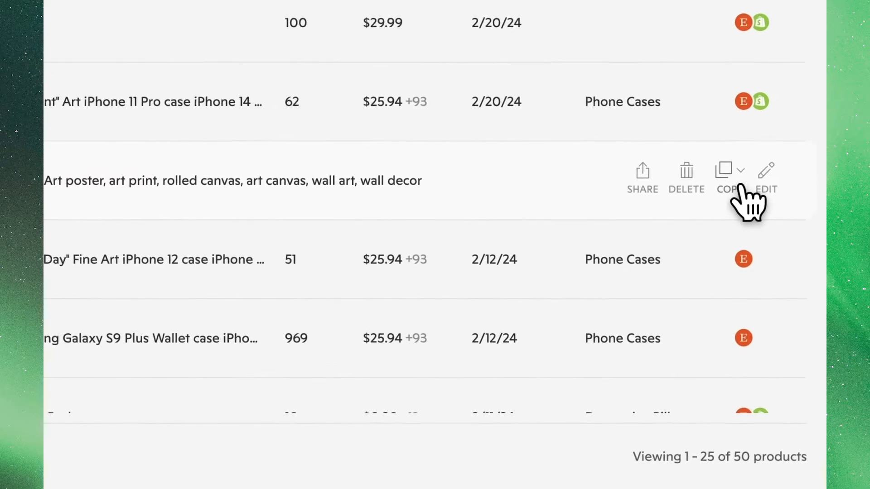
Copy the Renoir "Vase of Roses" poster to the Artist Apparel shop
click(727, 177)
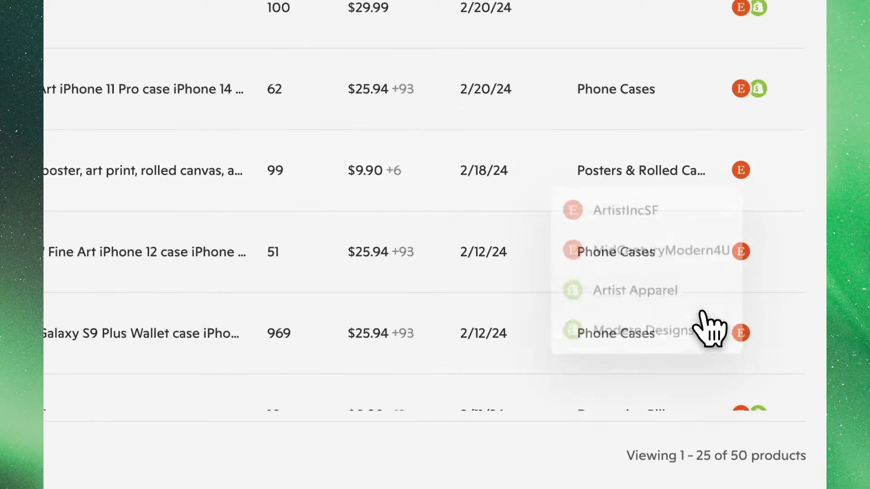
click(634, 290)
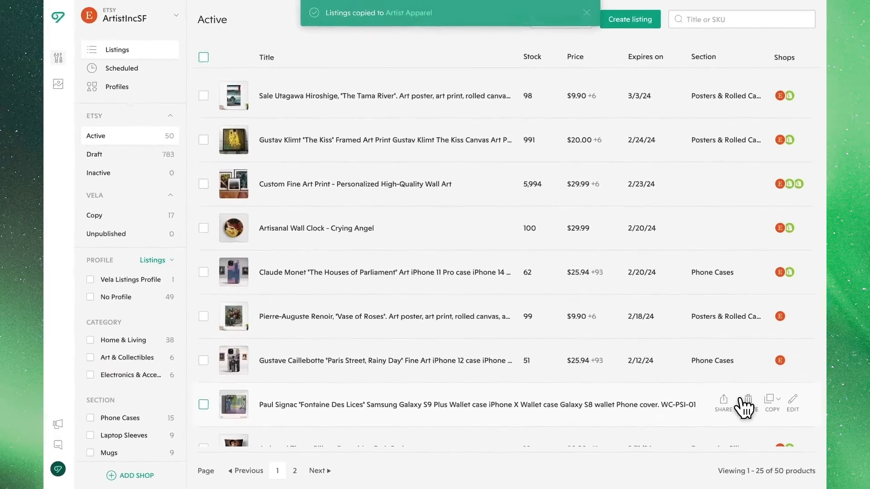
scroll(down, 3)
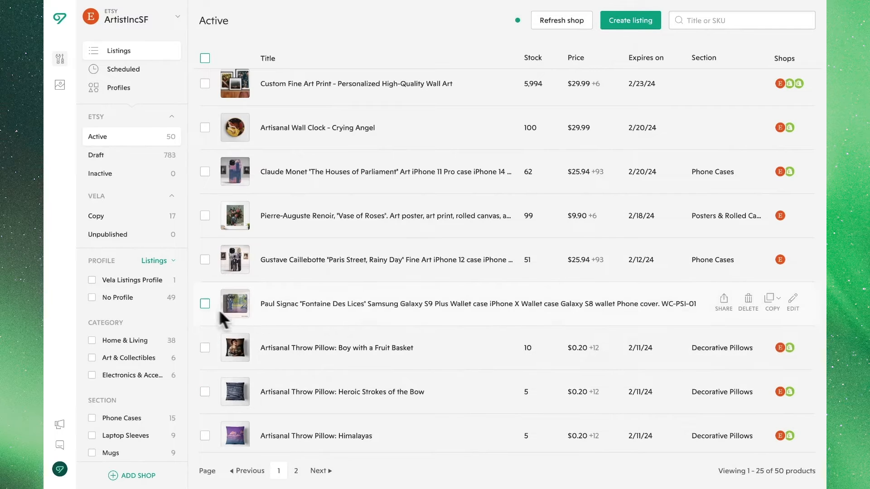
Bulk-copy the selected Caillebotte and Signac phone cases to Artist Apparel
click(205, 259)
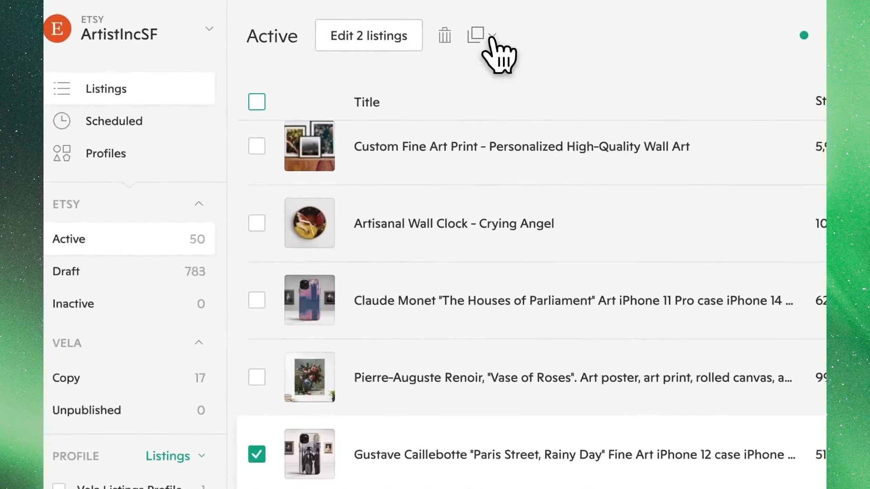
click(475, 35)
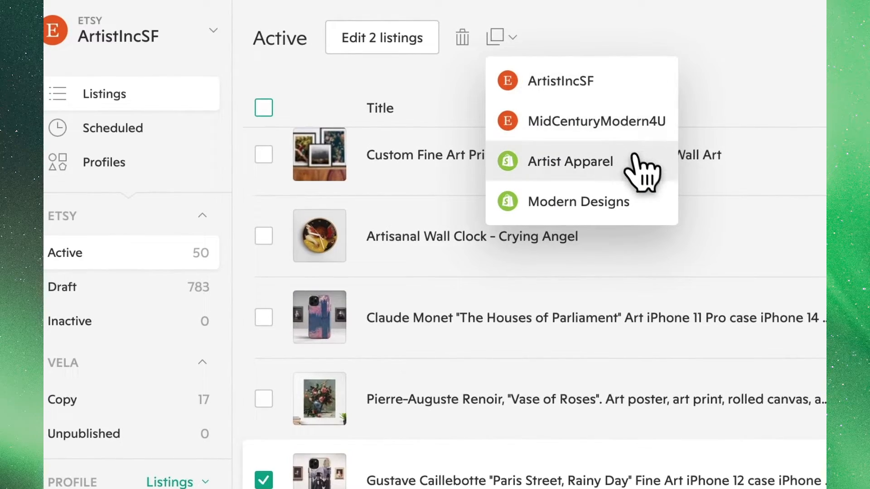
click(570, 161)
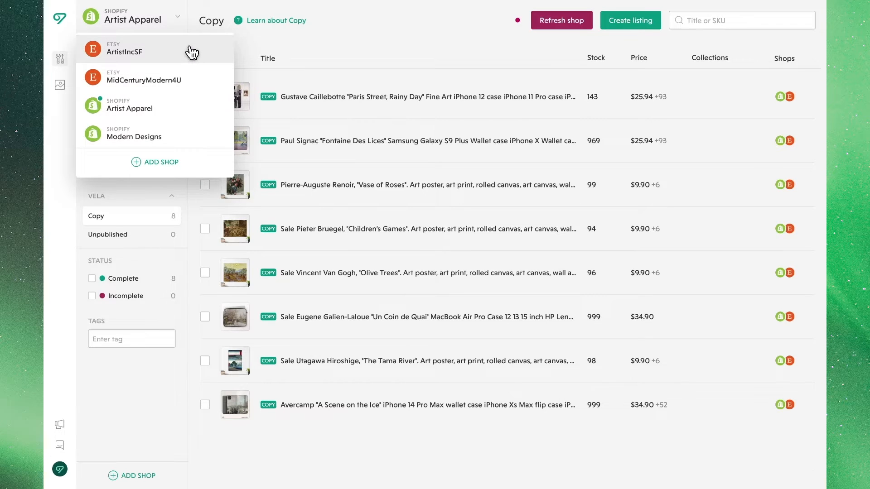
Switch to the ArtistIncSF shop and show its 783 draft listings
click(129, 51)
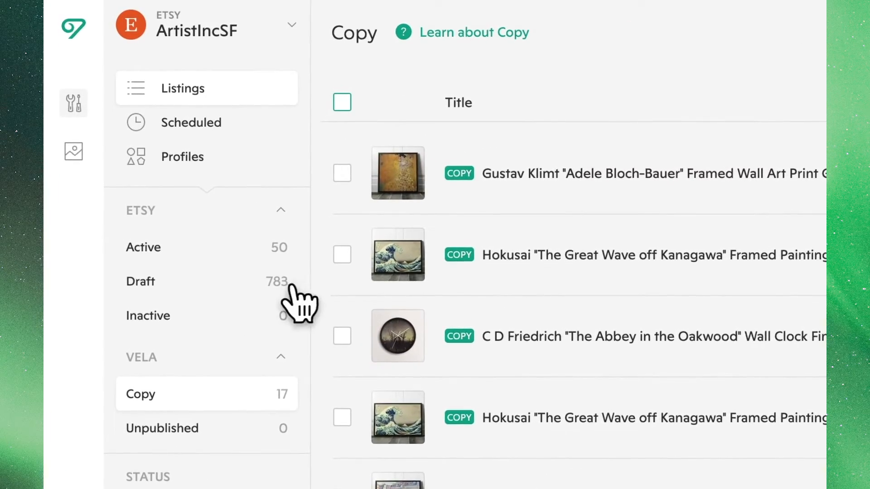
click(140, 281)
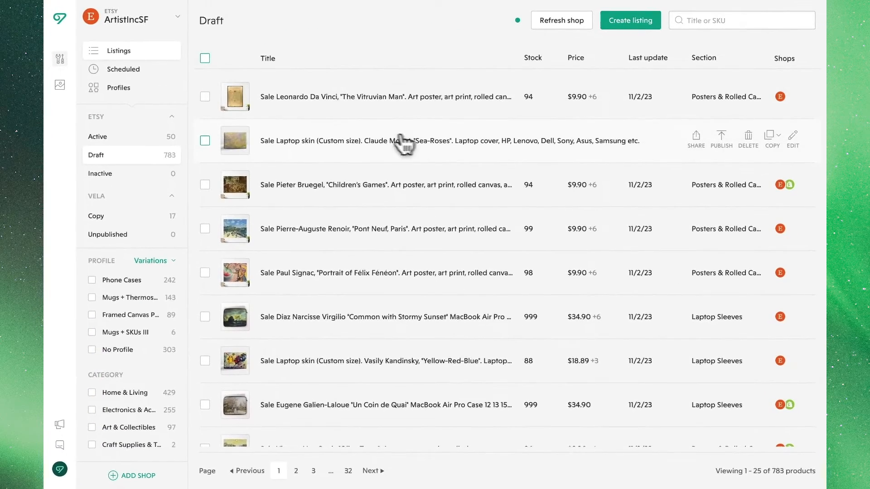
Publish the Sea-Roses laptop skin and Vitruvian Man poster drafts, accepting the listing fee
click(205, 140)
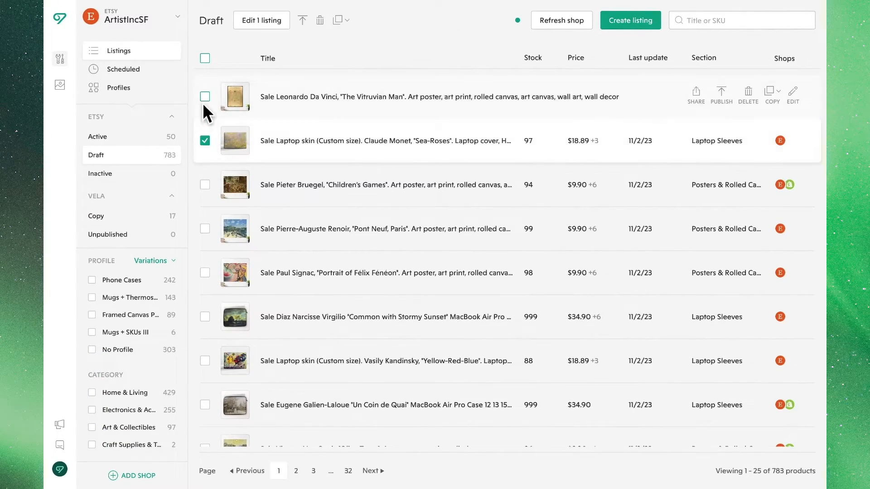
click(205, 96)
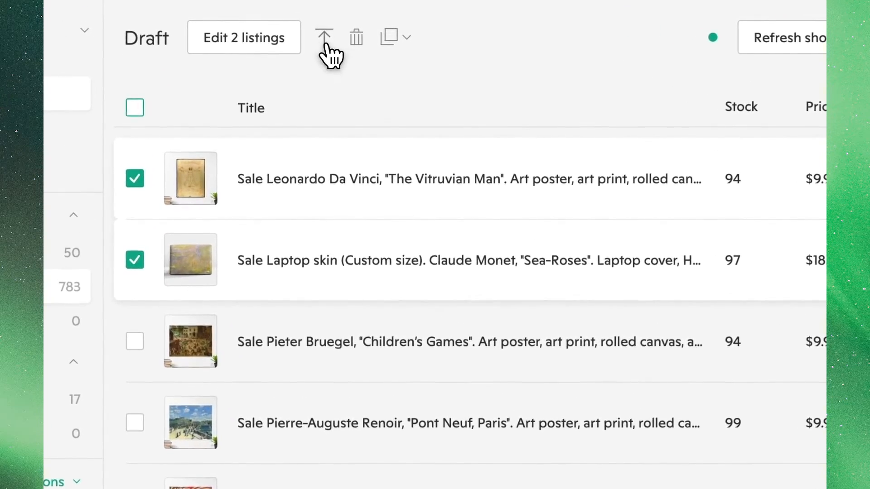
click(324, 37)
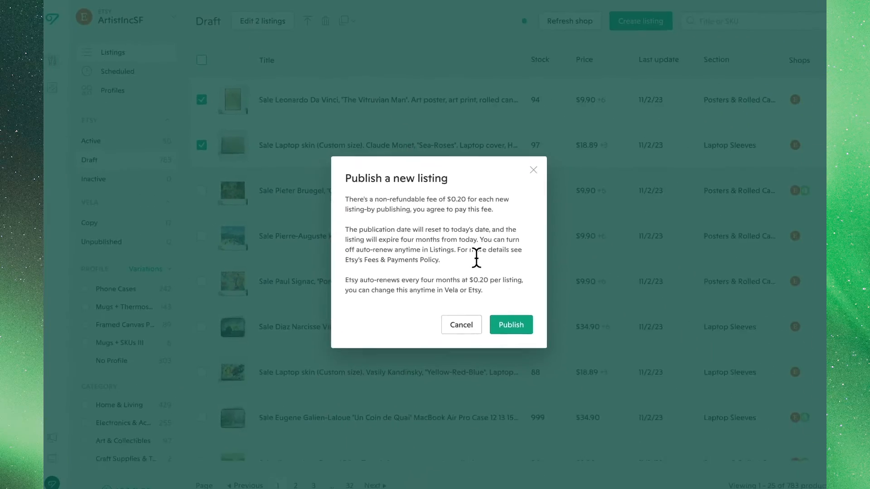
click(511, 325)
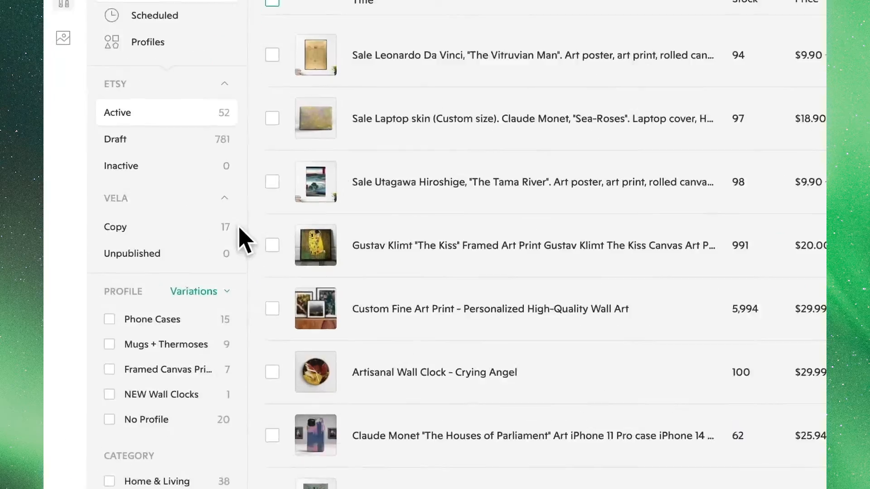
Open the Copy section and scroll through its 17 copied listings
click(114, 227)
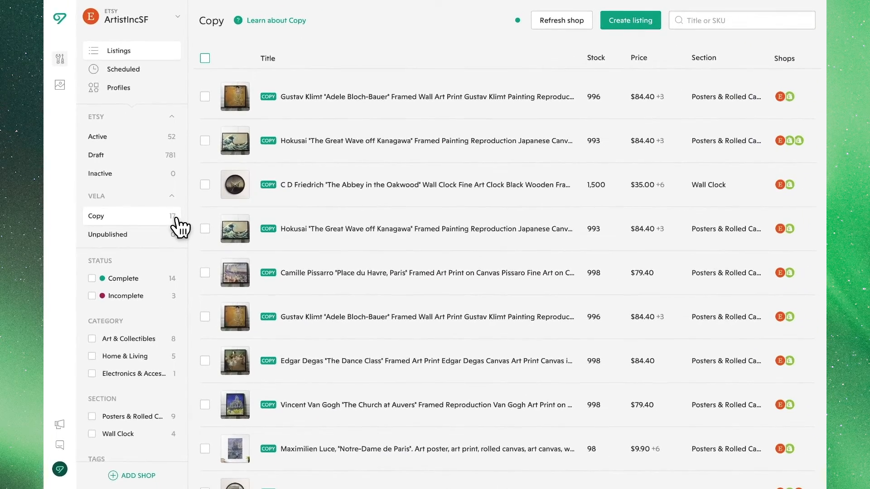
scroll(down, 3)
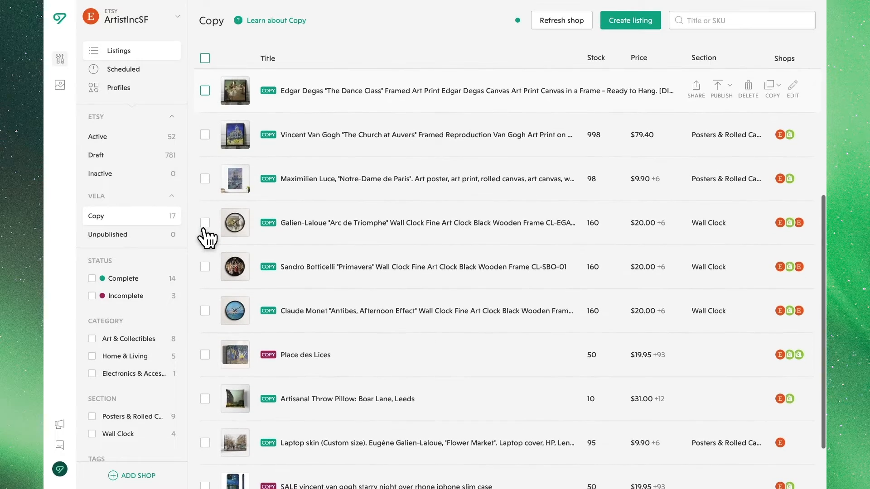
scroll(down, 3)
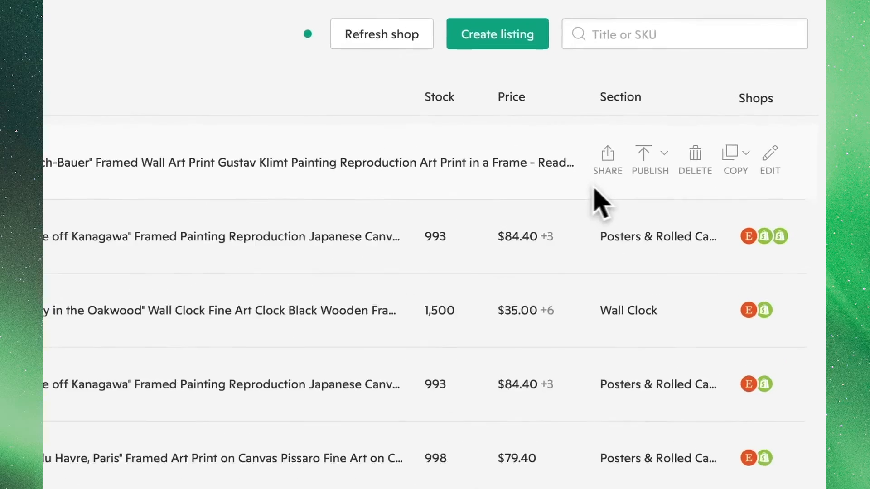
Select the Hokusai Great Wave and Klimt Adele Bloch-Bauer copies and save them as drafts
click(663, 160)
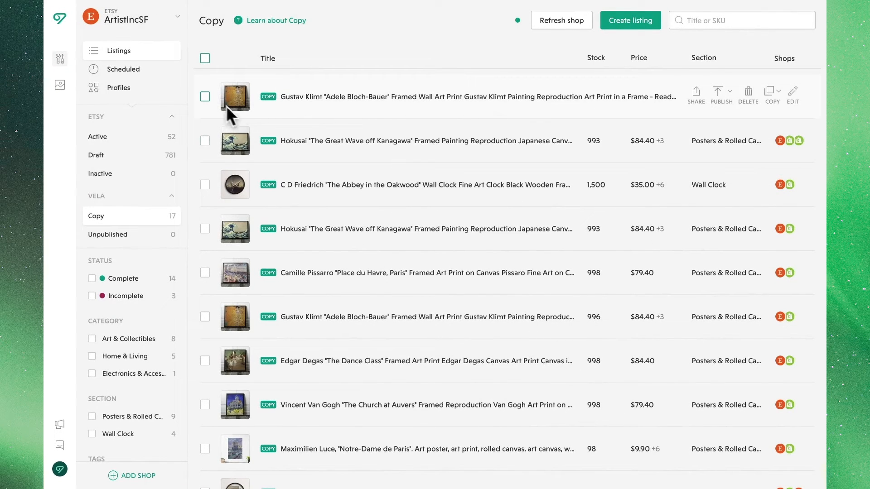
click(204, 140)
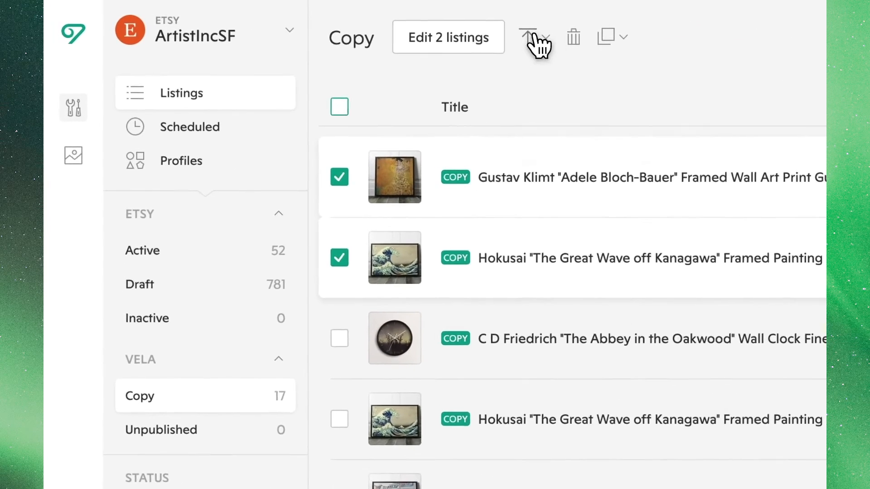
click(533, 36)
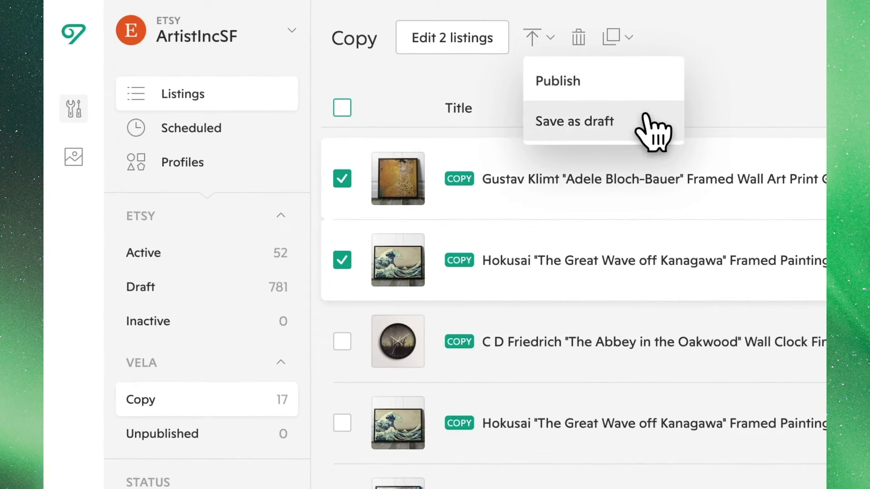
click(557, 81)
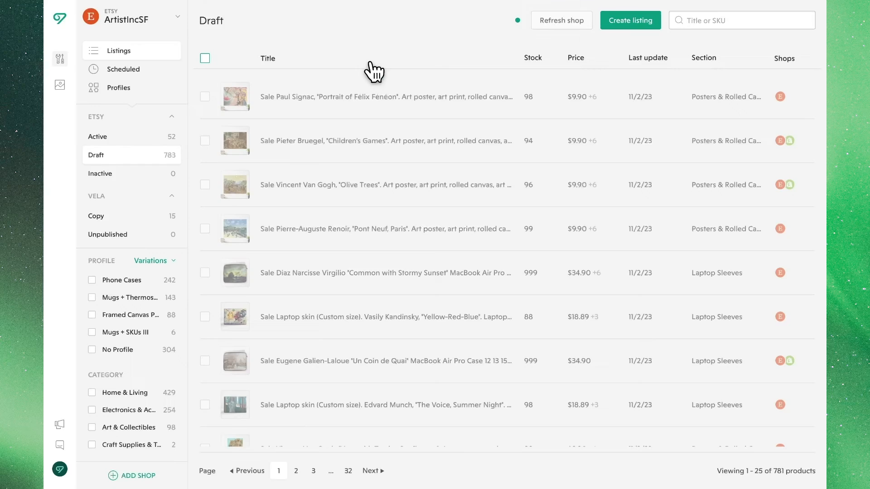
Check the refreshed Draft list, with Adele Bloch-Bauer and Great Wave on top
click(561, 20)
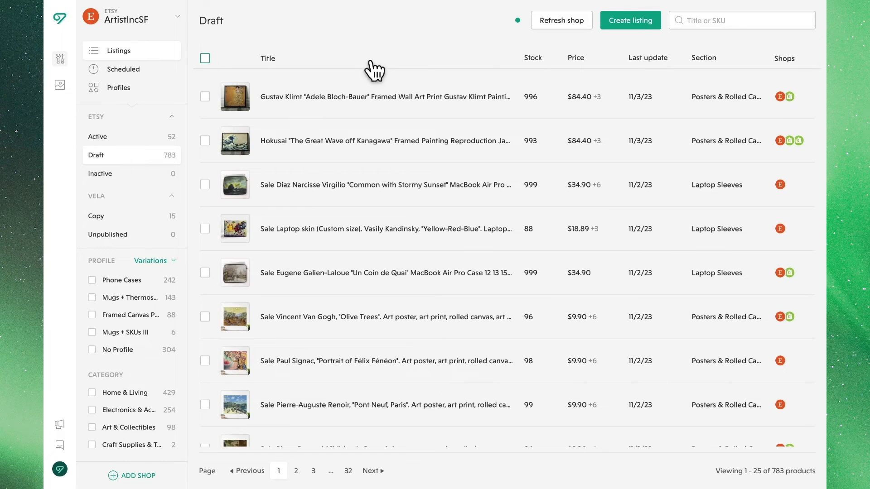
mouse_move(377, 57)
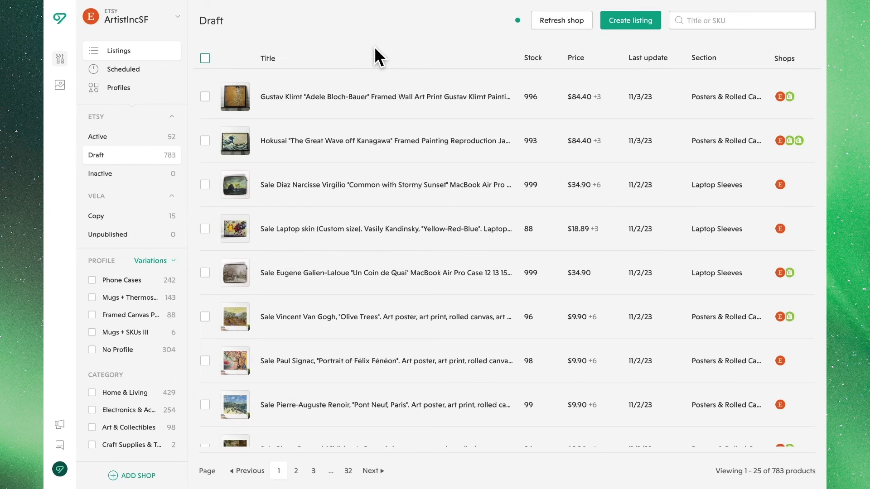